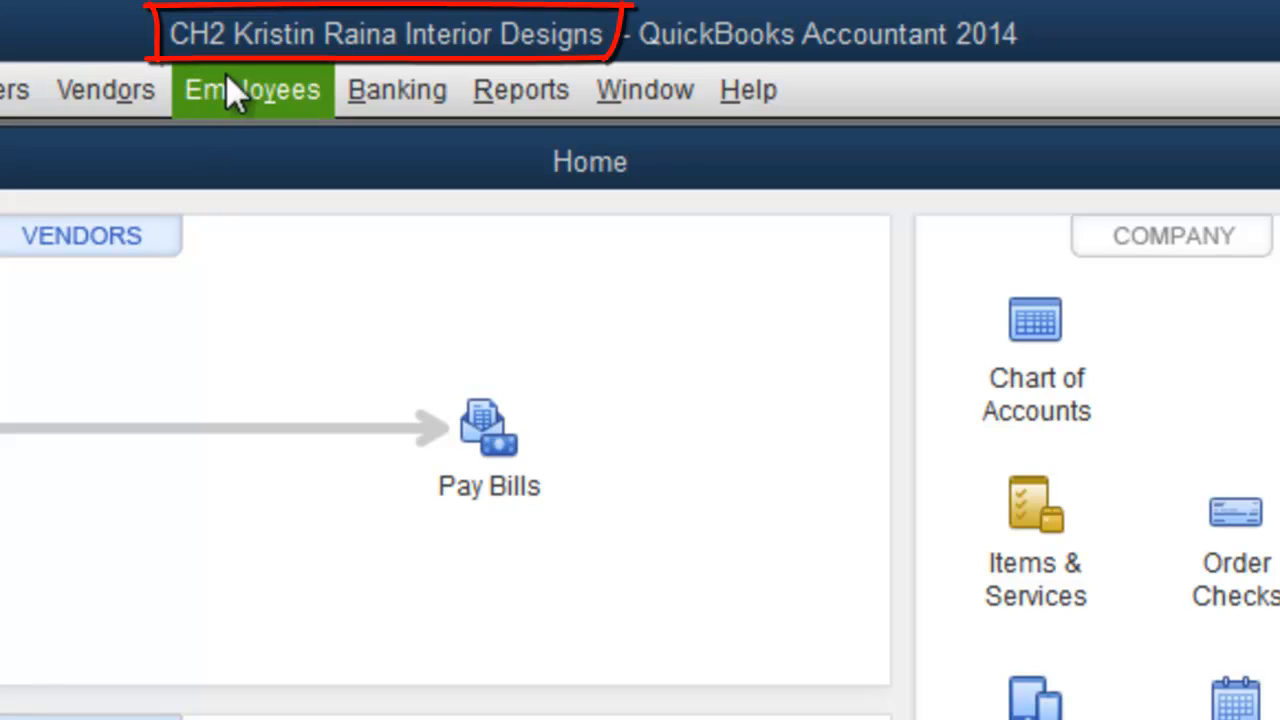
{"action": "mouse_move", "coordinate": [330, 90]}
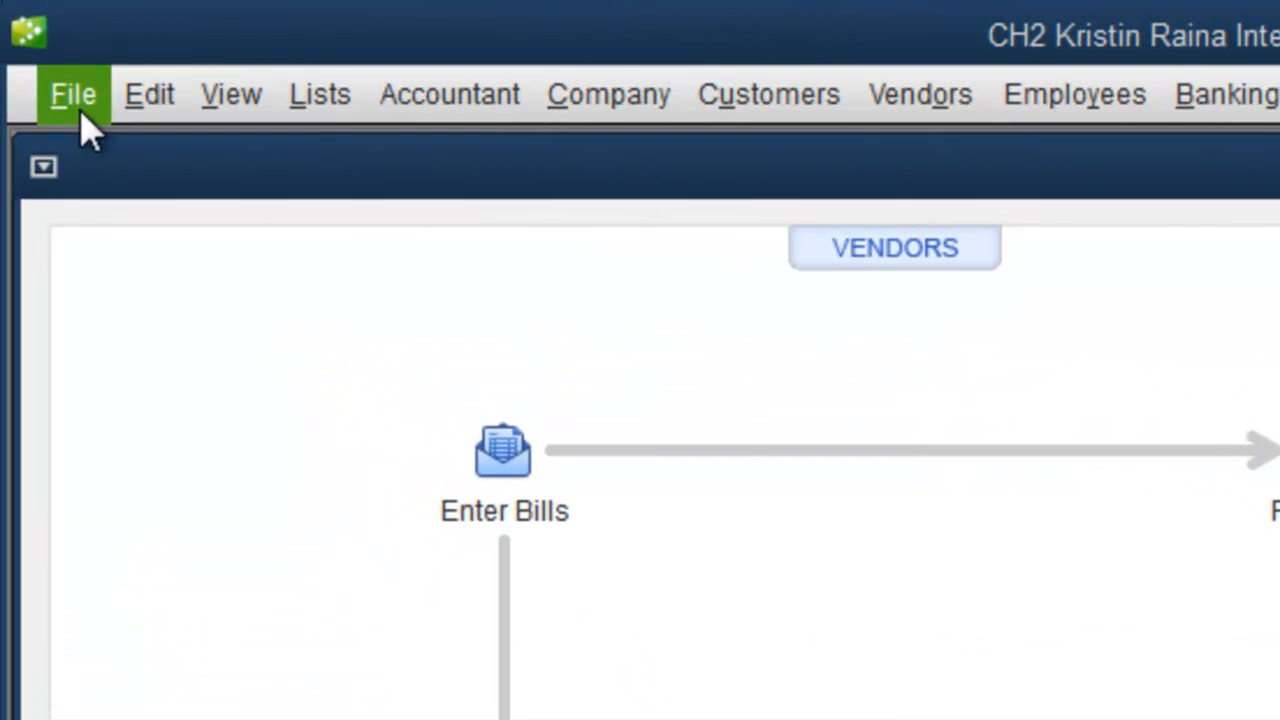
- Launch a secondary QuickBooks window via File > Open Second Company
{"action": "left_click", "coordinate": [73, 93]}
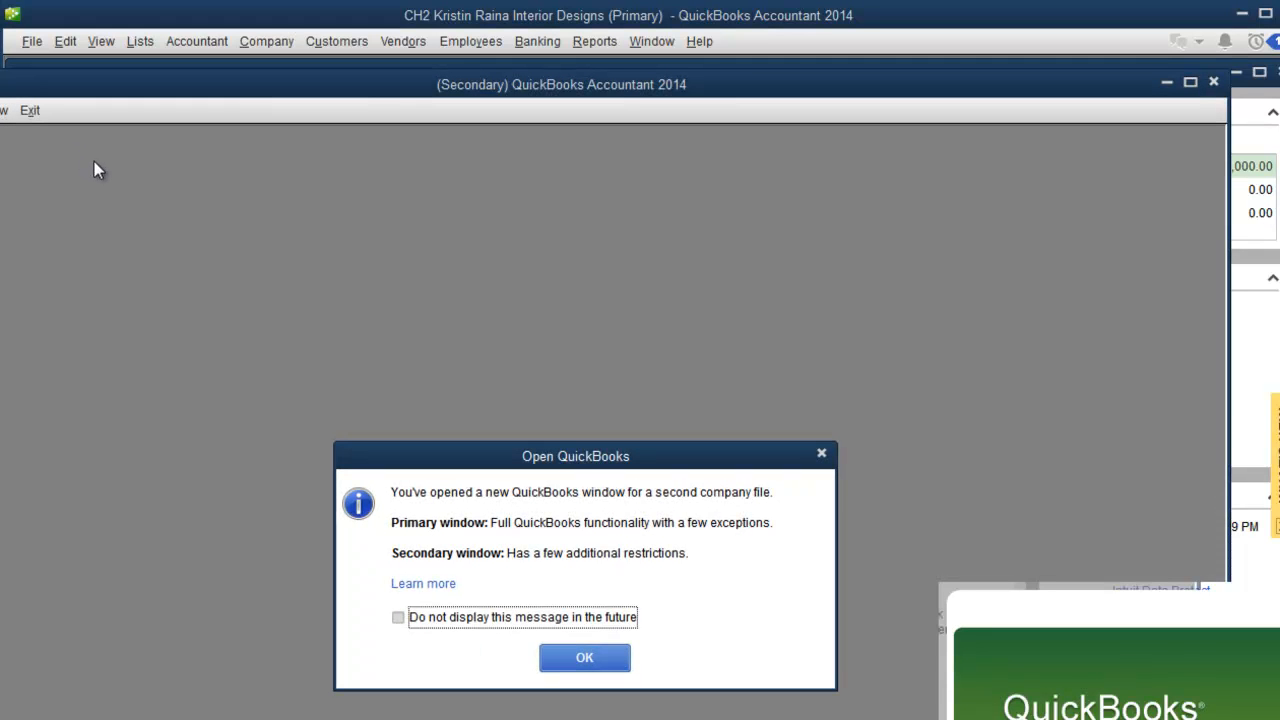
- Acknowledge the second-window restrictions notice and choose to open or restore an existing company
{"action": "left_click", "coordinate": [584, 657]}
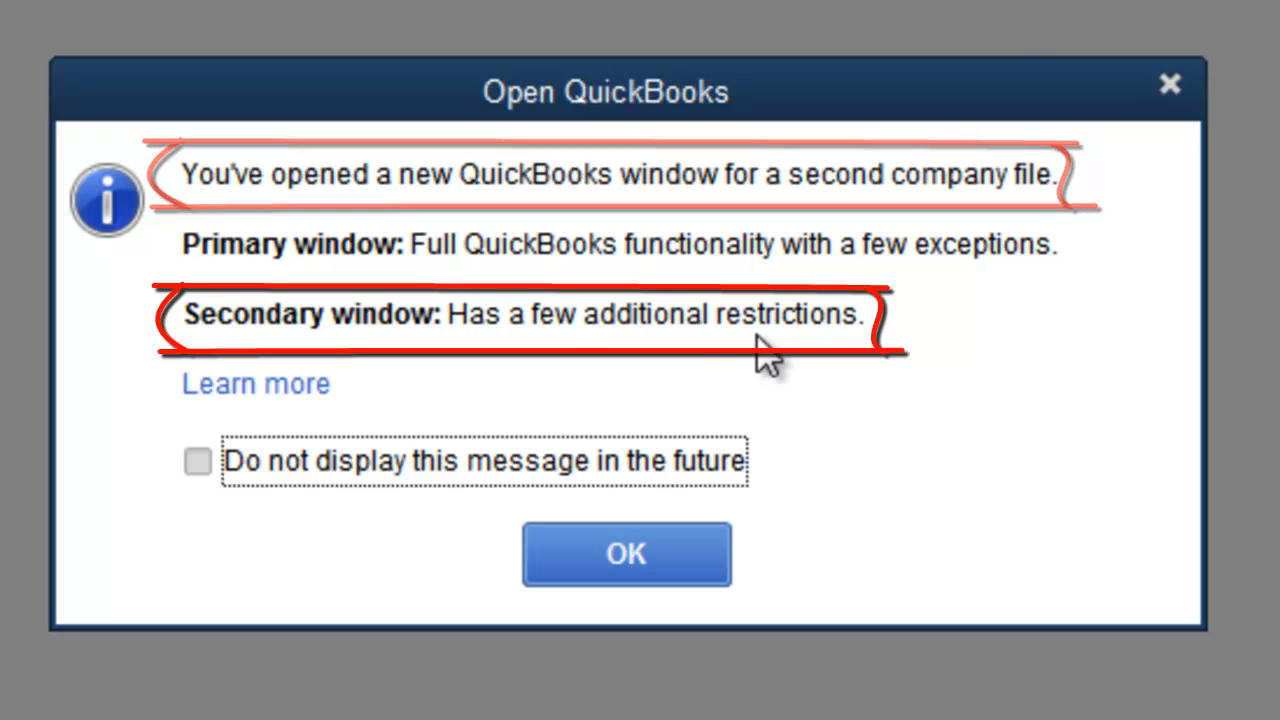
{"action": "mouse_move", "coordinate": [270, 430]}
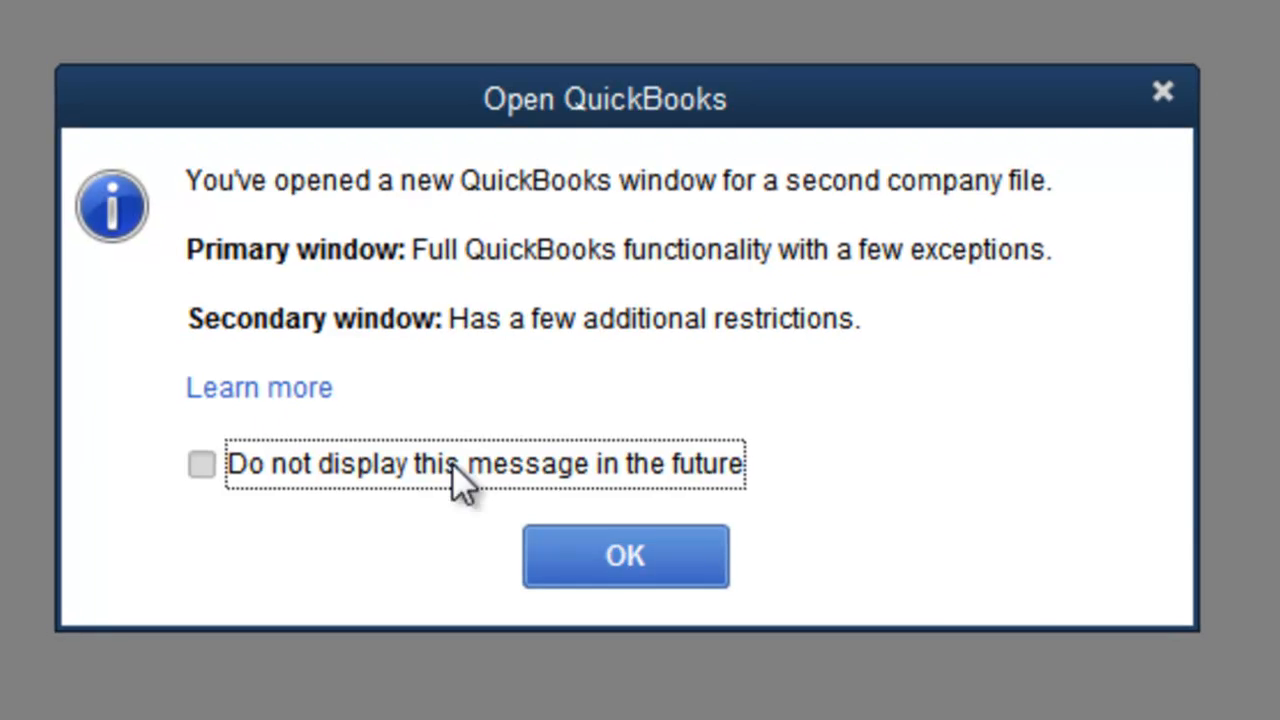
{"action": "left_click", "coordinate": [625, 556]}
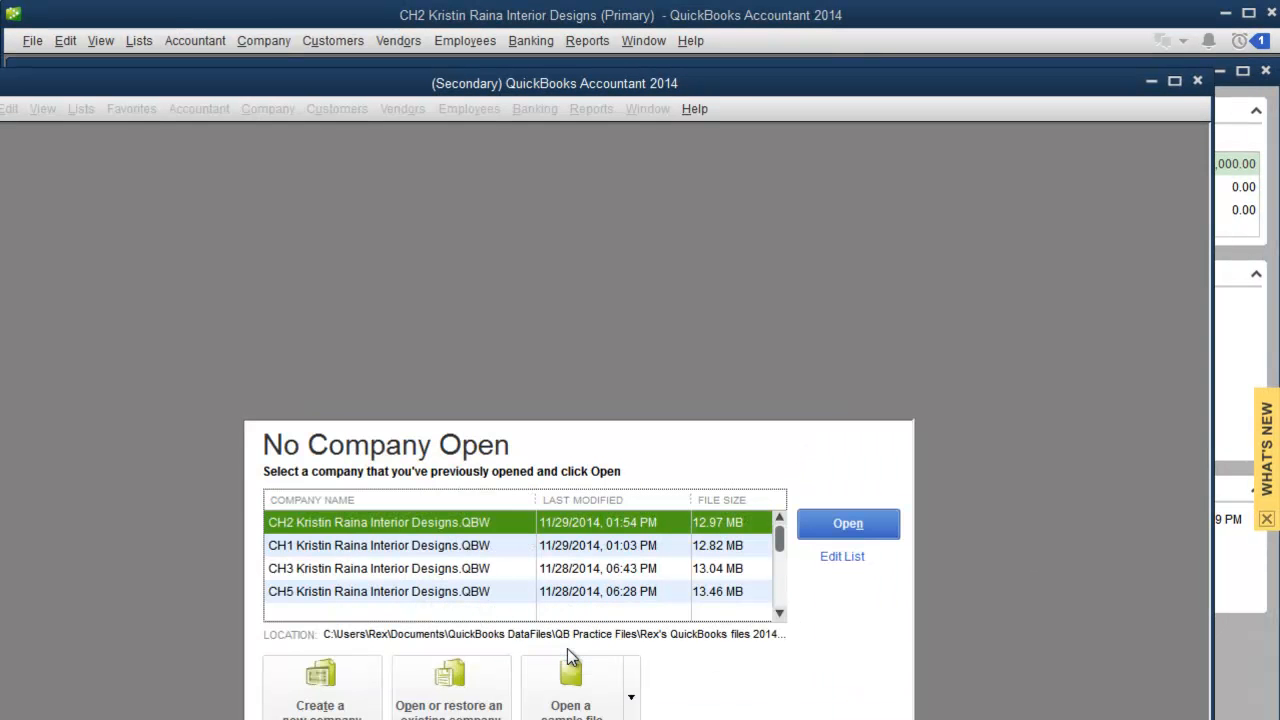
{"action": "left_click", "coordinate": [449, 690]}
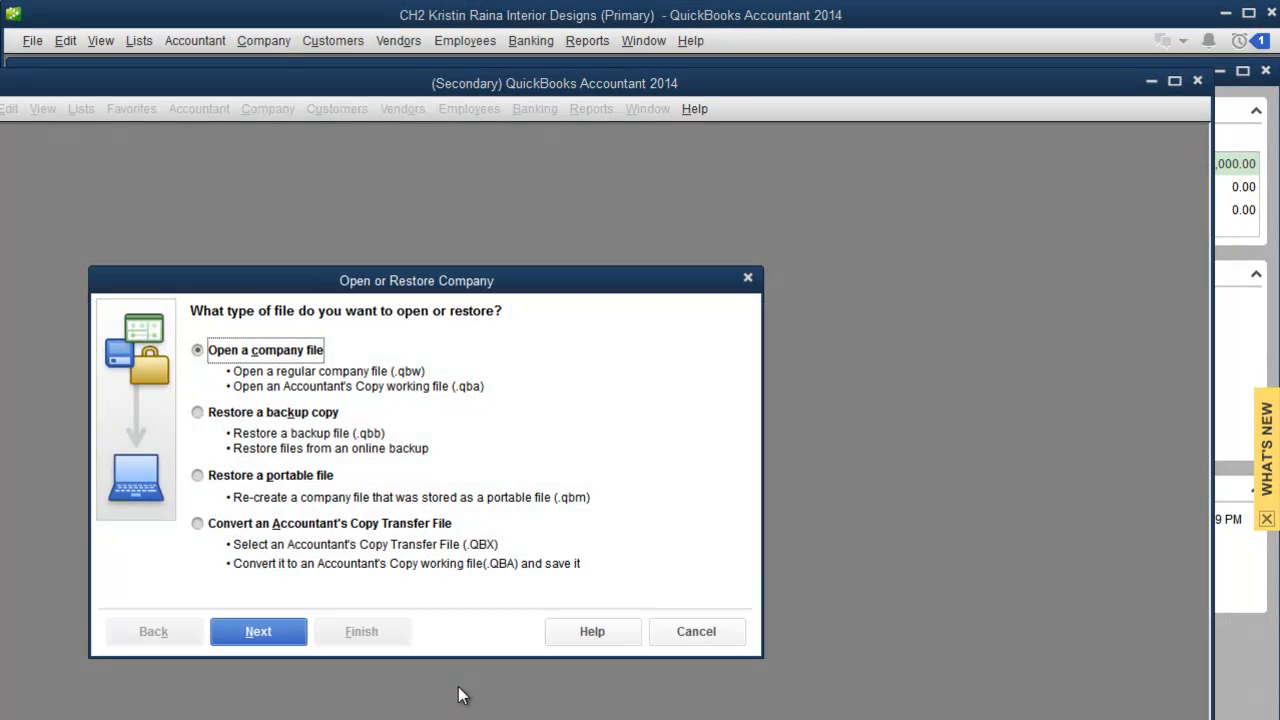
{"action": "mouse_move", "coordinate": [258, 631]}
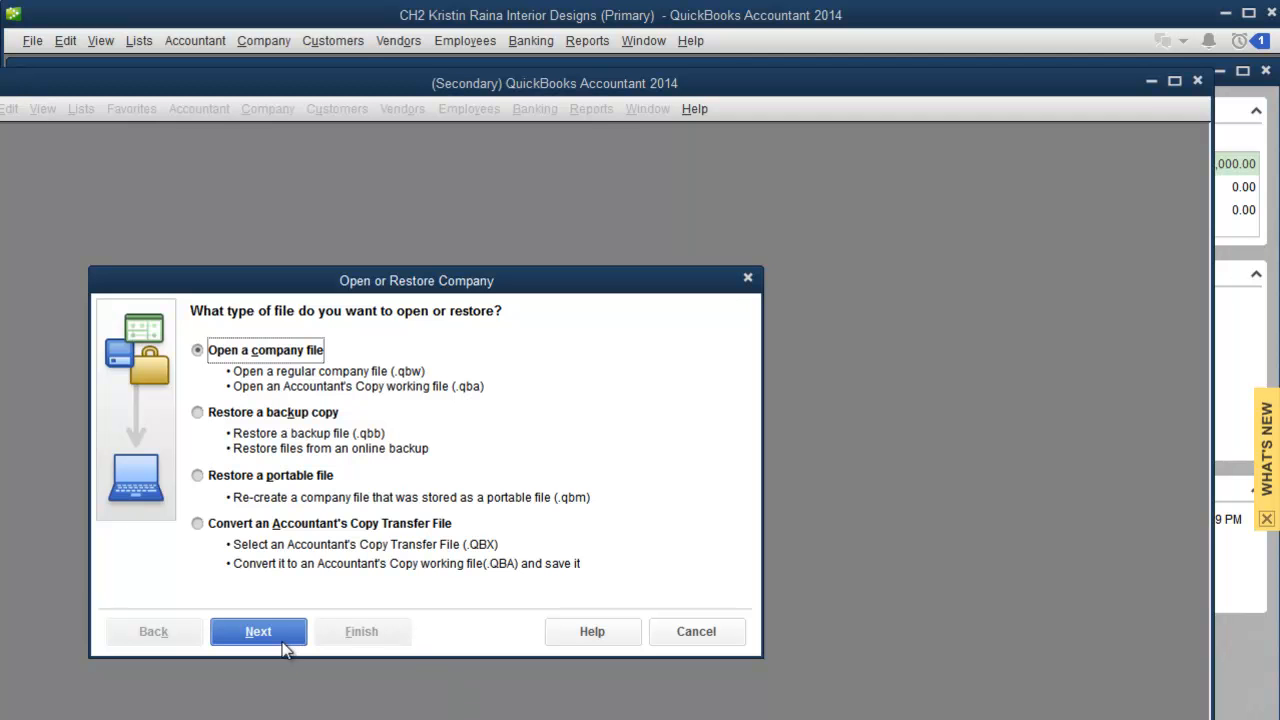
- Open CH1 Kristin Raina Interior Designs.QBW in the secondary window
{"action": "left_click", "coordinate": [258, 631]}
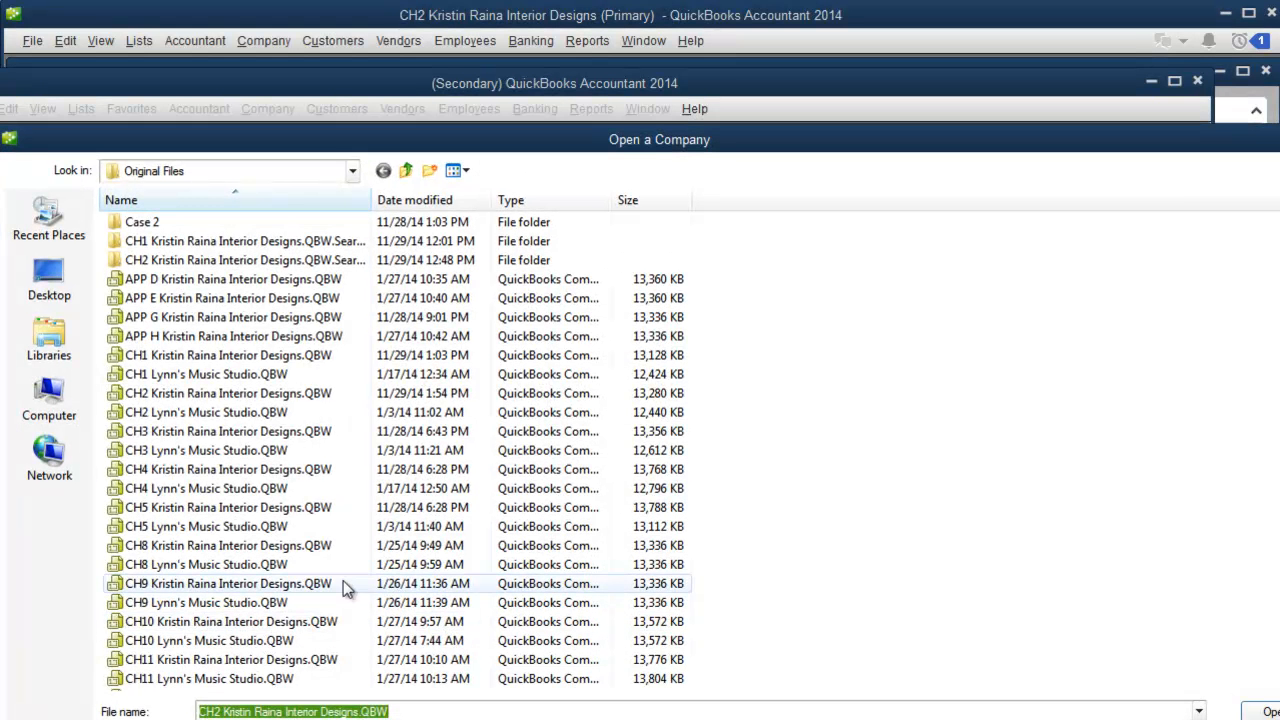
{"action": "mouse_move", "coordinate": [205, 412]}
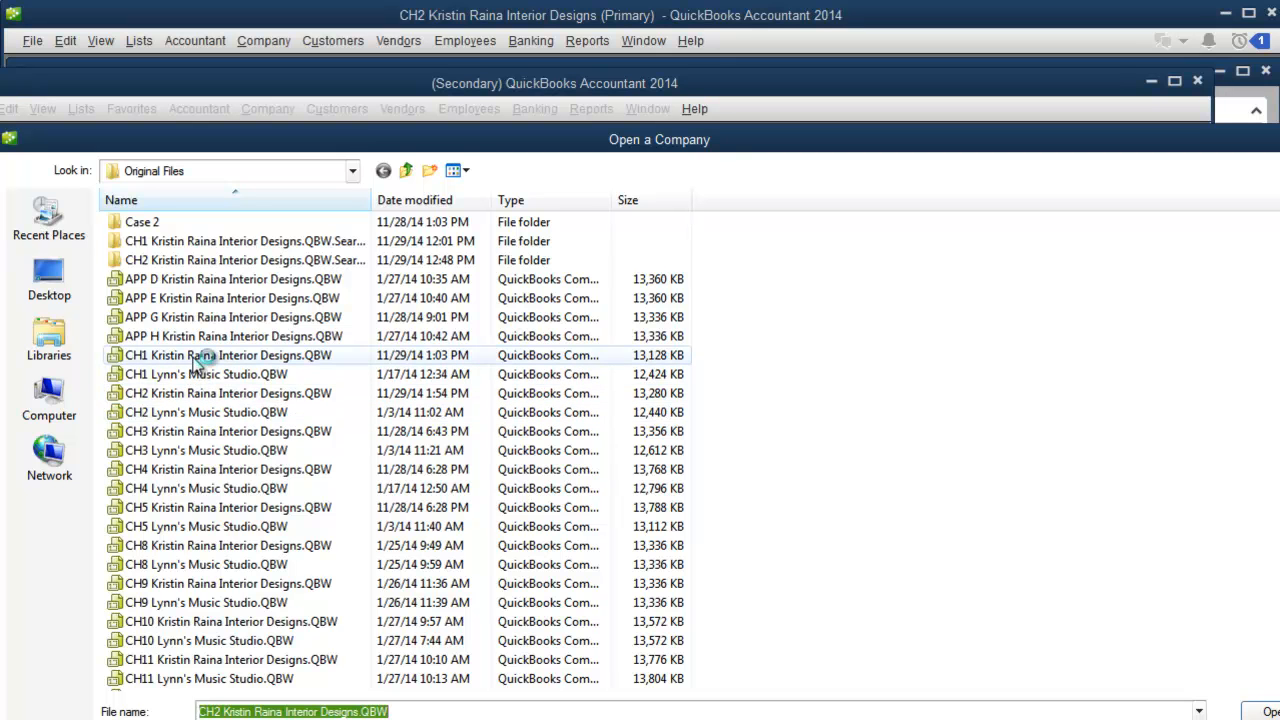
{"action": "left_click", "coordinate": [227, 355]}
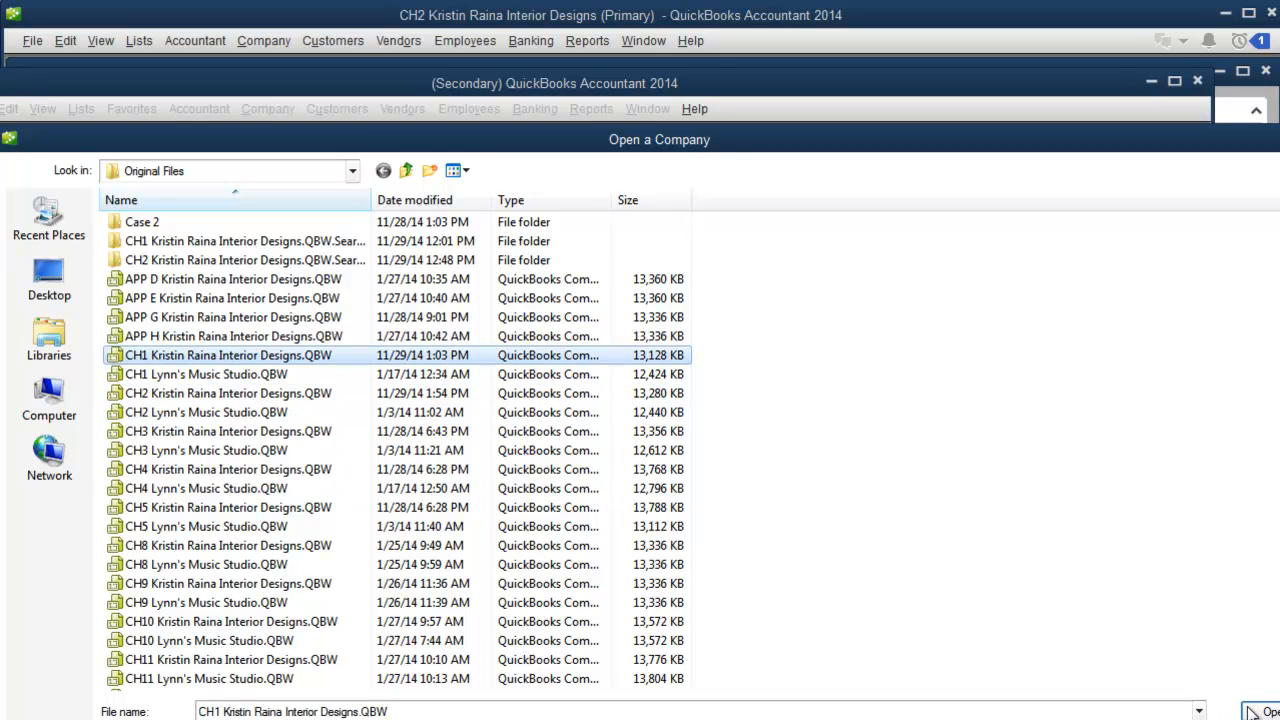
{"action": "left_click", "coordinate": [1263, 711]}
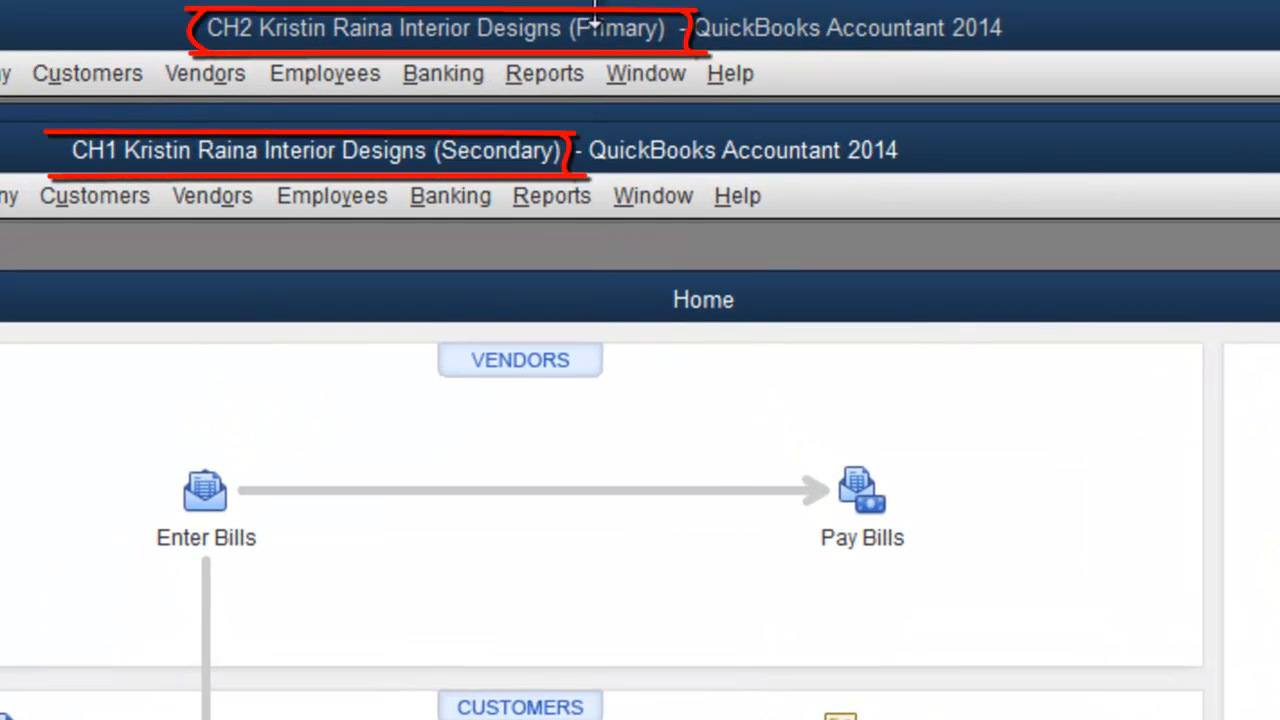
{"action": "mouse_move", "coordinate": [645, 73]}
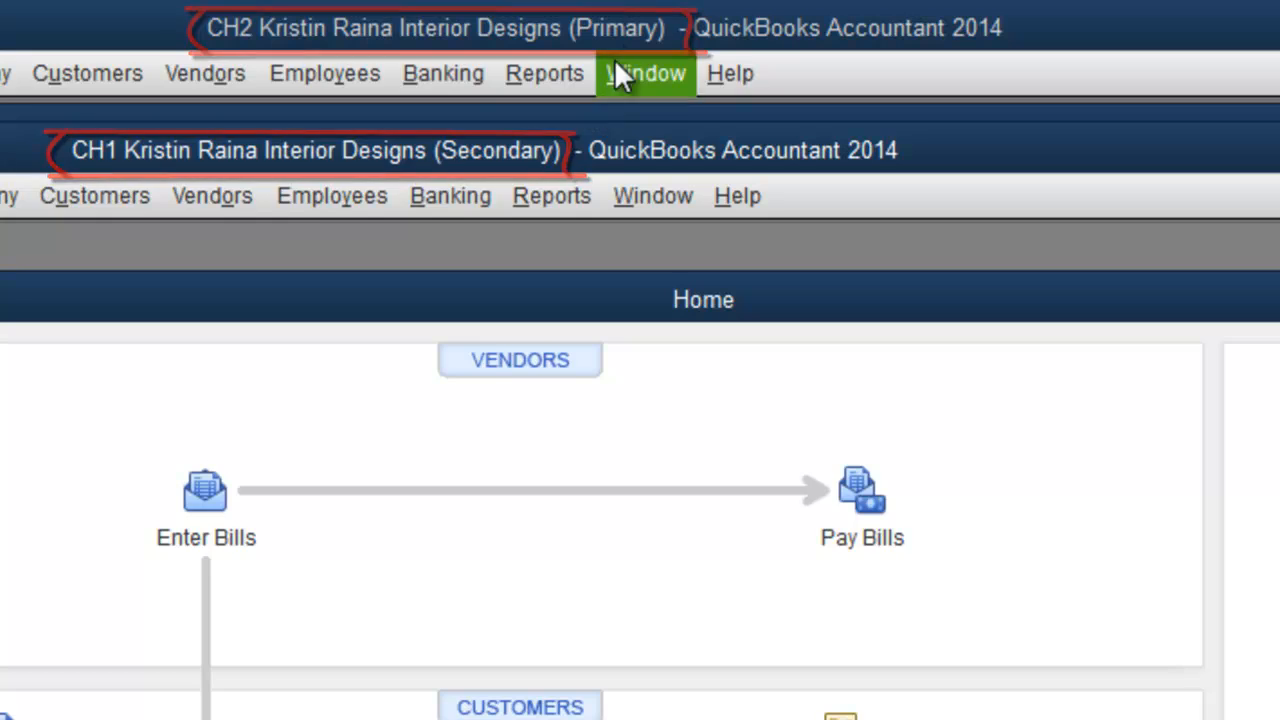